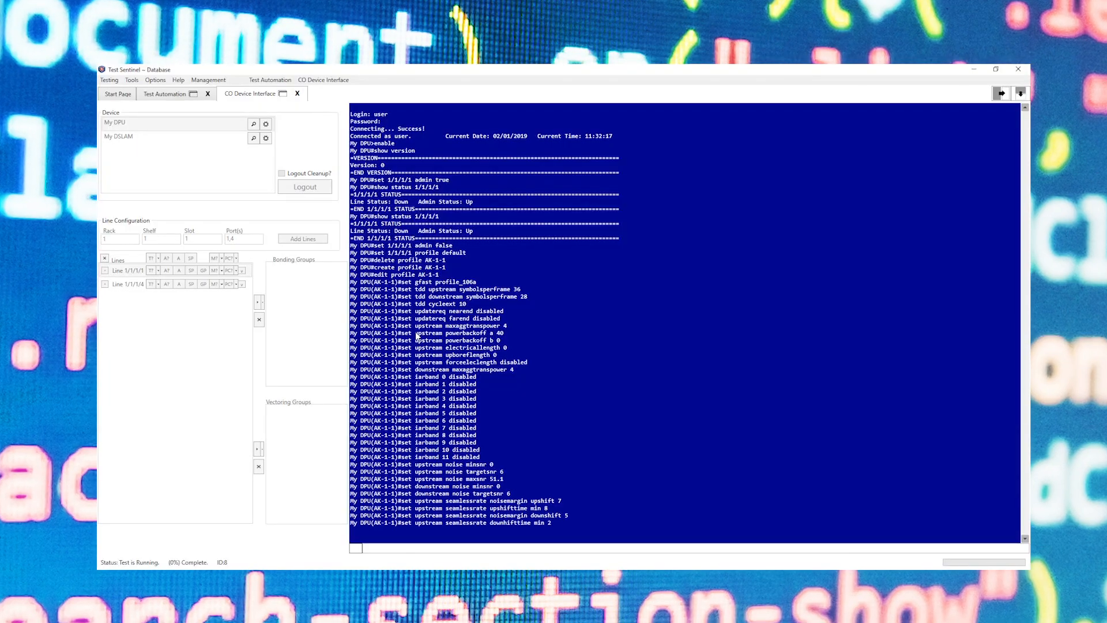
scroll("down", 3)
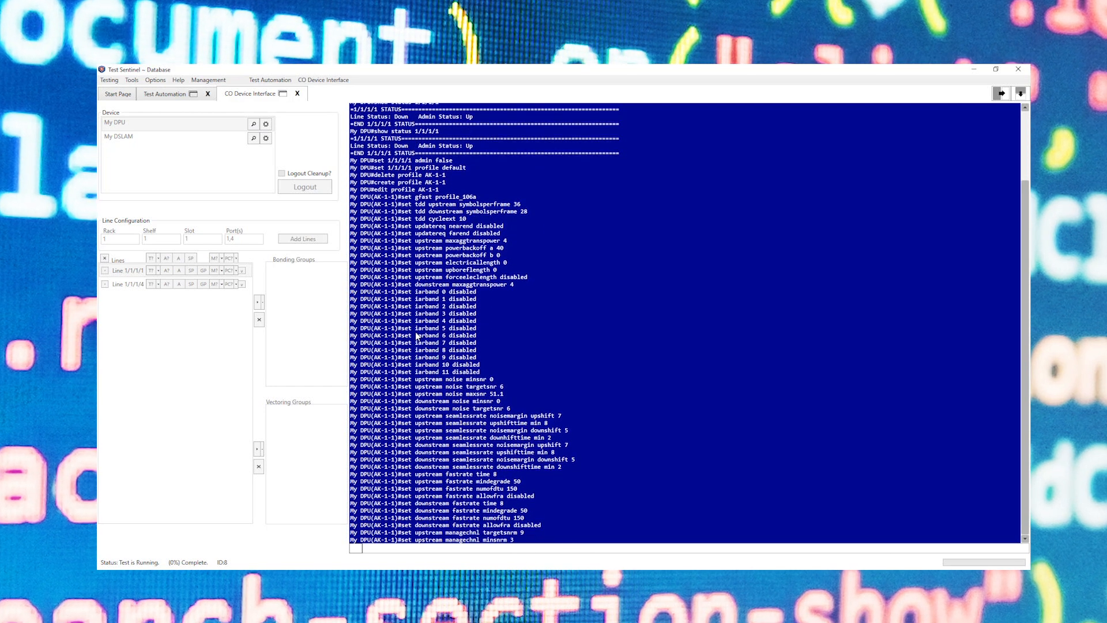